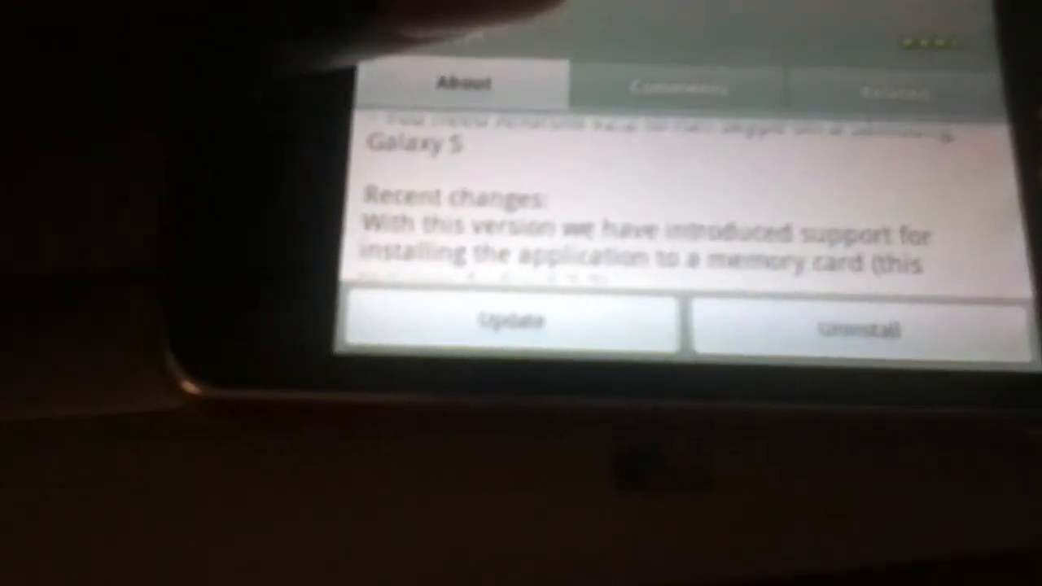
Step: Open another app's details page and wait while its About tab shows Loading
click(513, 320)
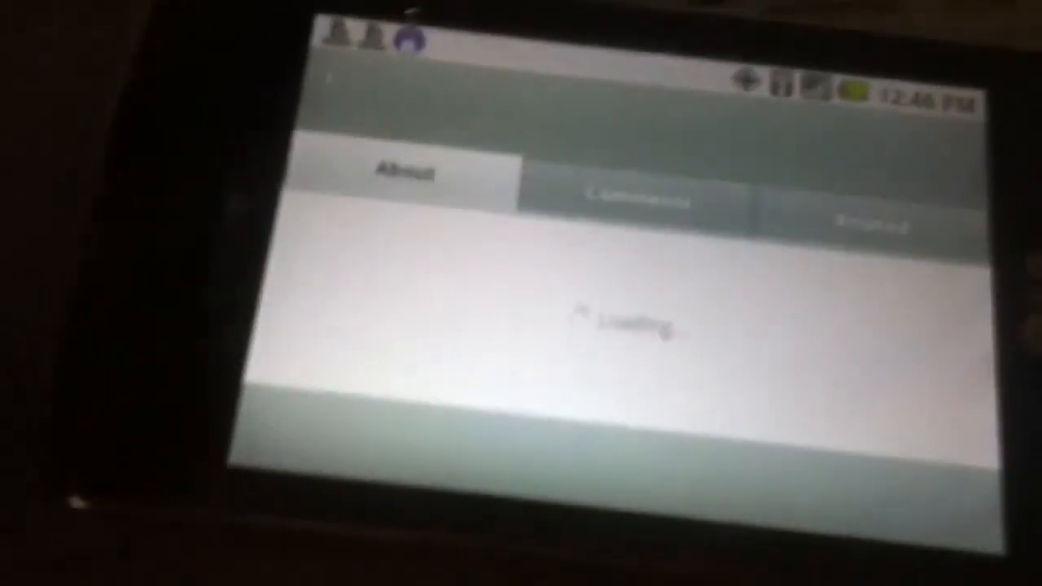